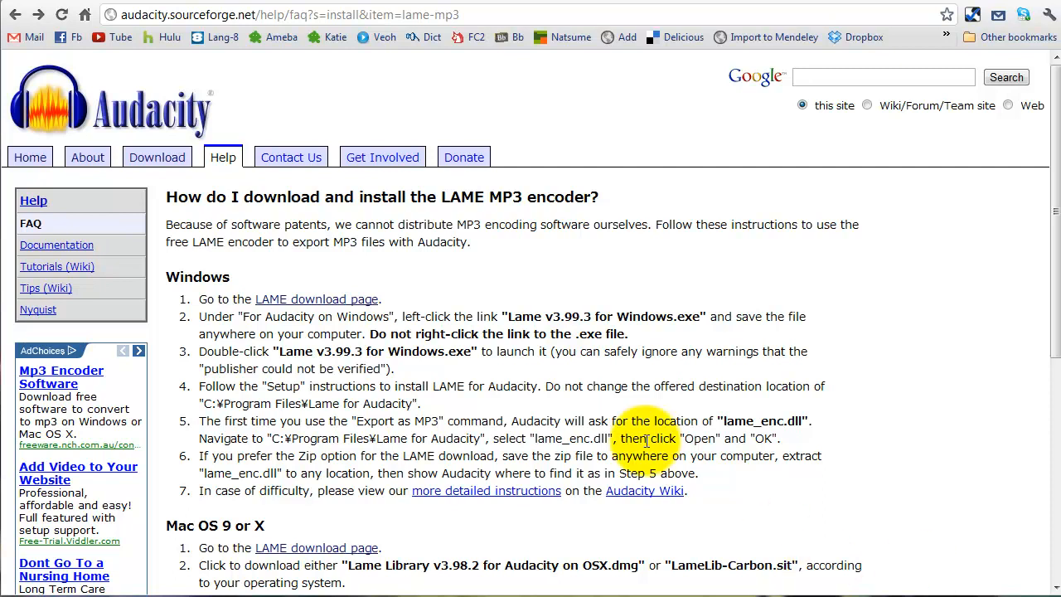
pyautogui.moveTo(245, 290)
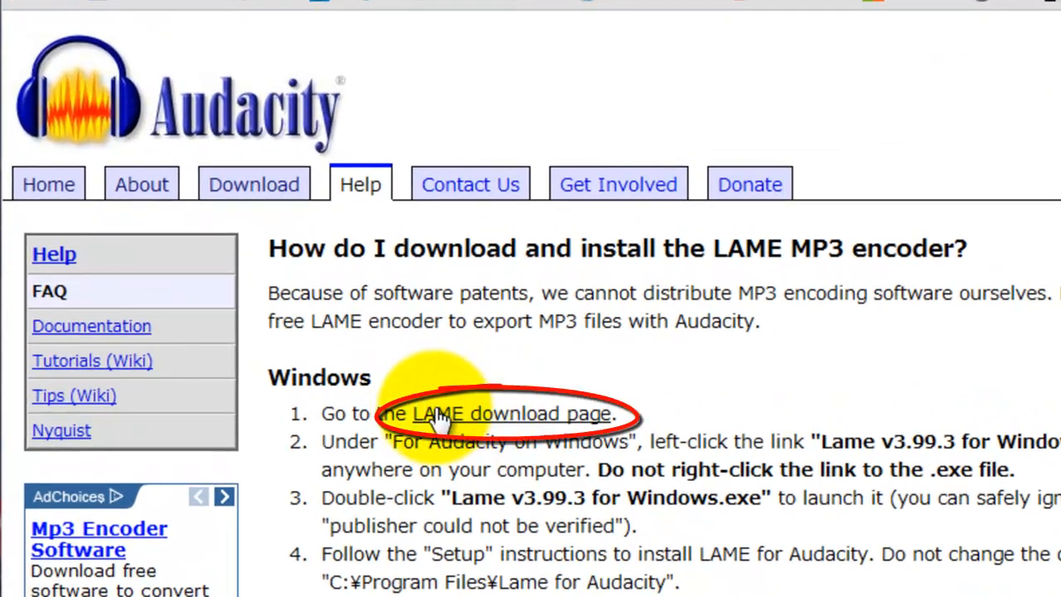
# - Scroll the Audacity FAQ down to the Windows LAME installation section
pyautogui.scroll(-3)
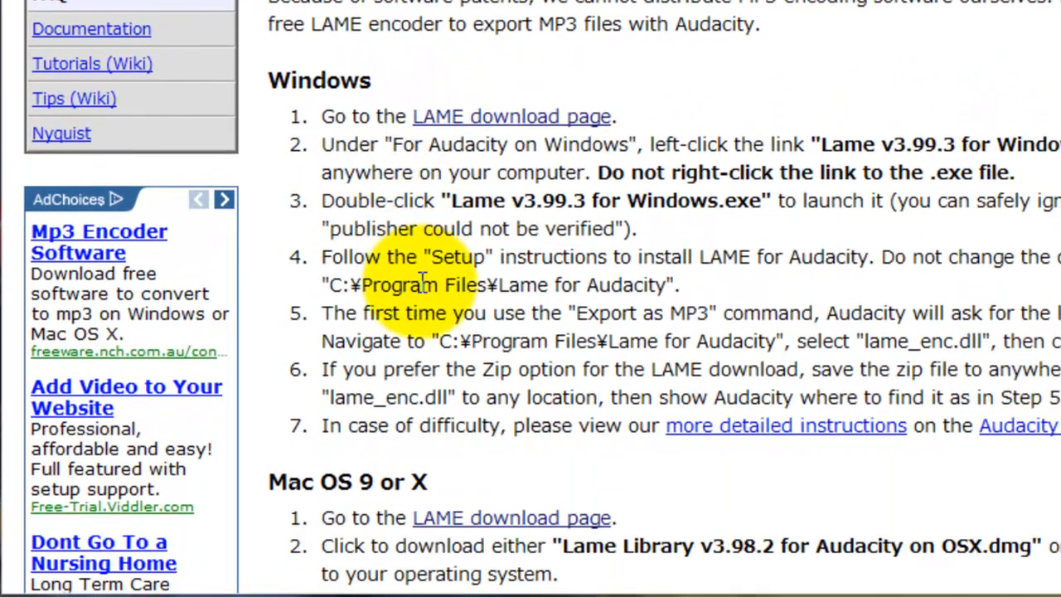
pyautogui.scroll(-3)
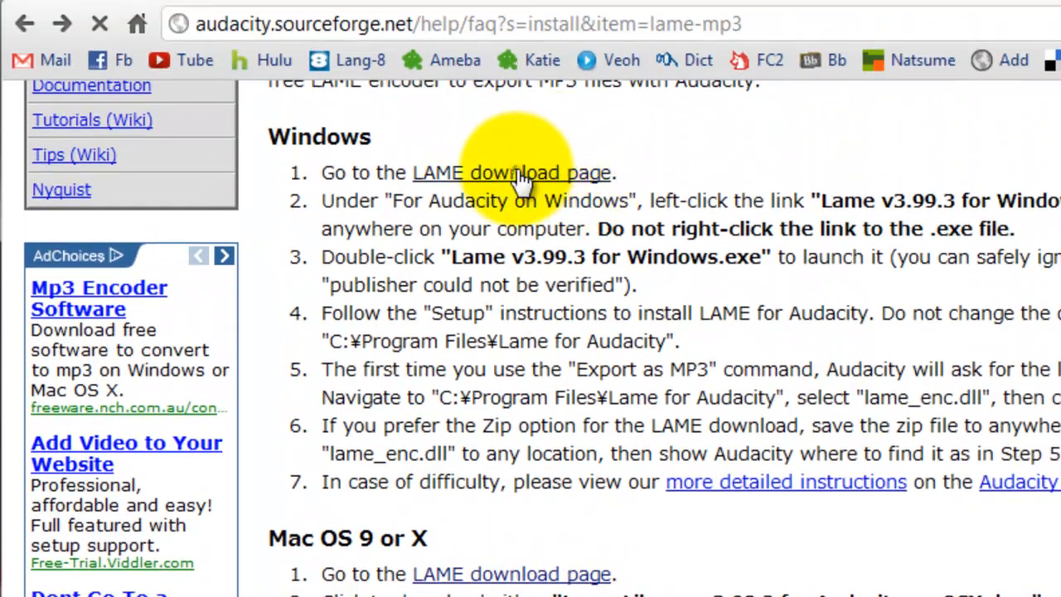
# - On the LAME download site, start downloading Lame_v3.99.3_for_Windows.exe from the Windows section
pyautogui.click(511, 173)
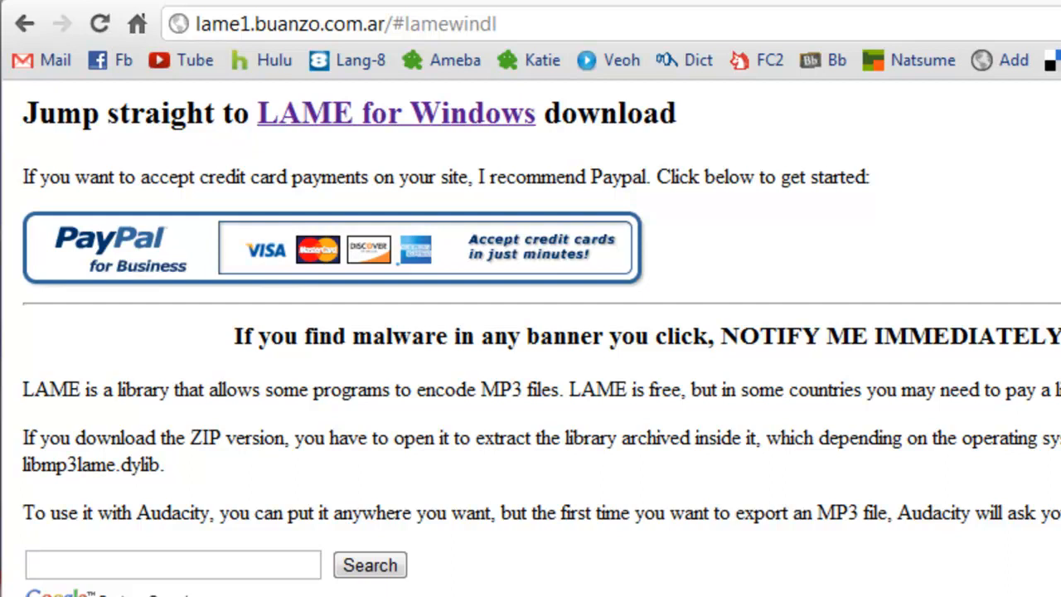
pyautogui.scroll(-3)
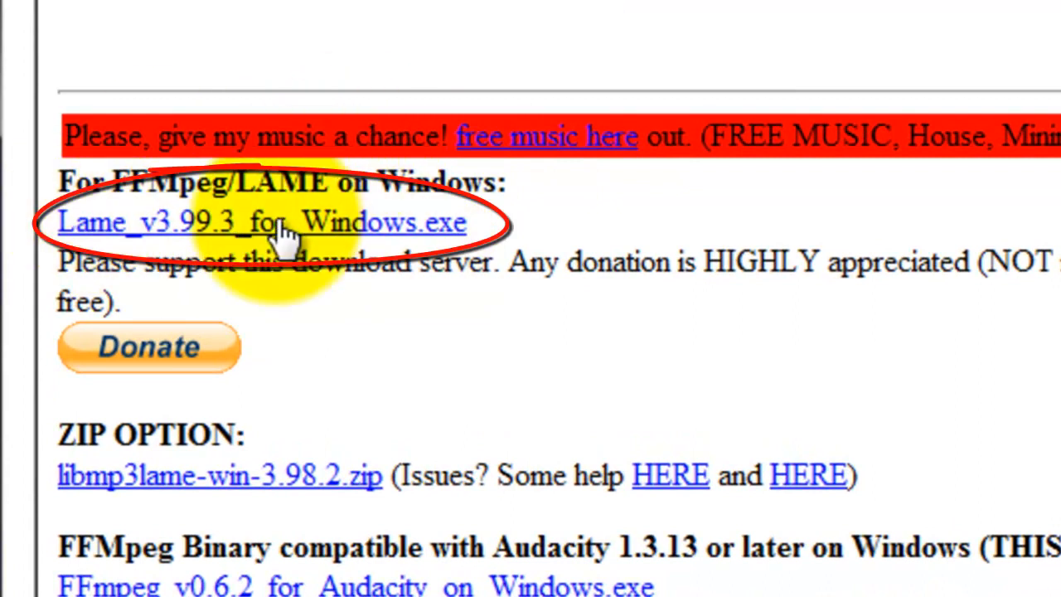
pyautogui.scroll(-3)
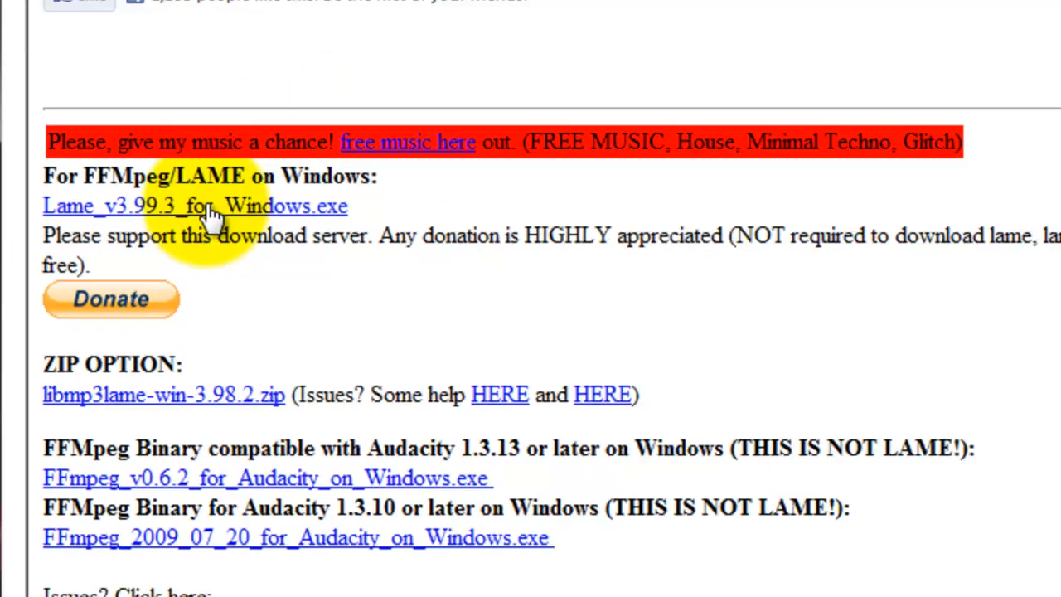
pyautogui.click(195, 205)
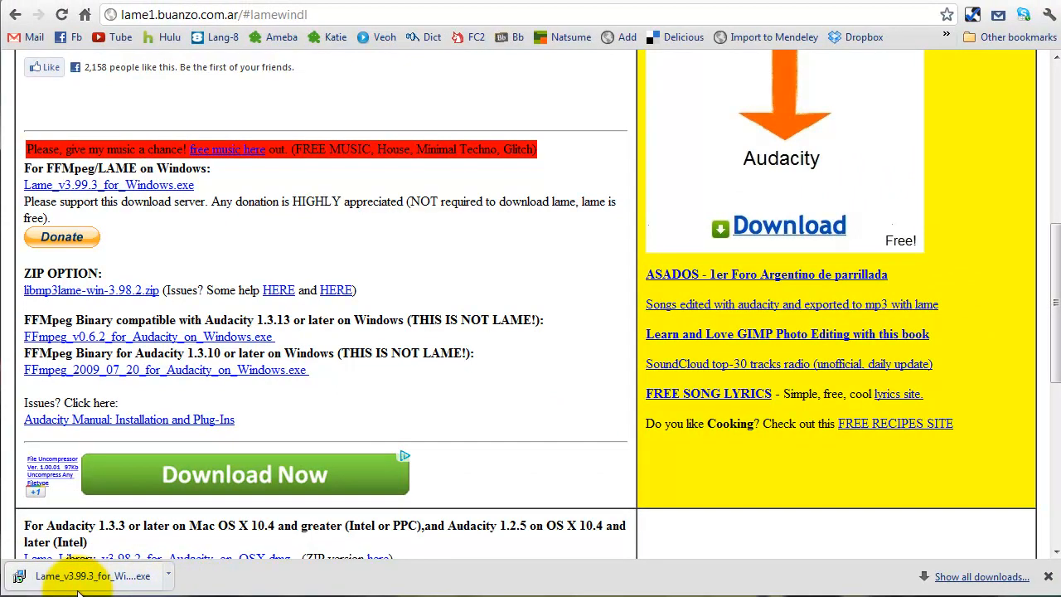
# - Run the LAME installer with the default Lame For Audacity folder and finish the Setup Wizard
pyautogui.click(93, 576)
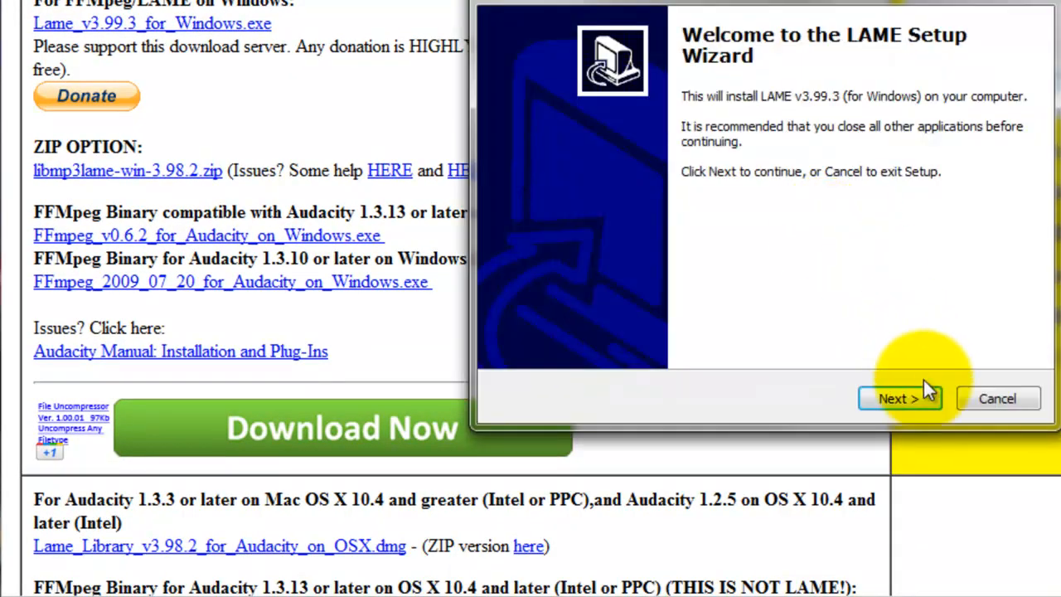
pyautogui.moveTo(948, 435)
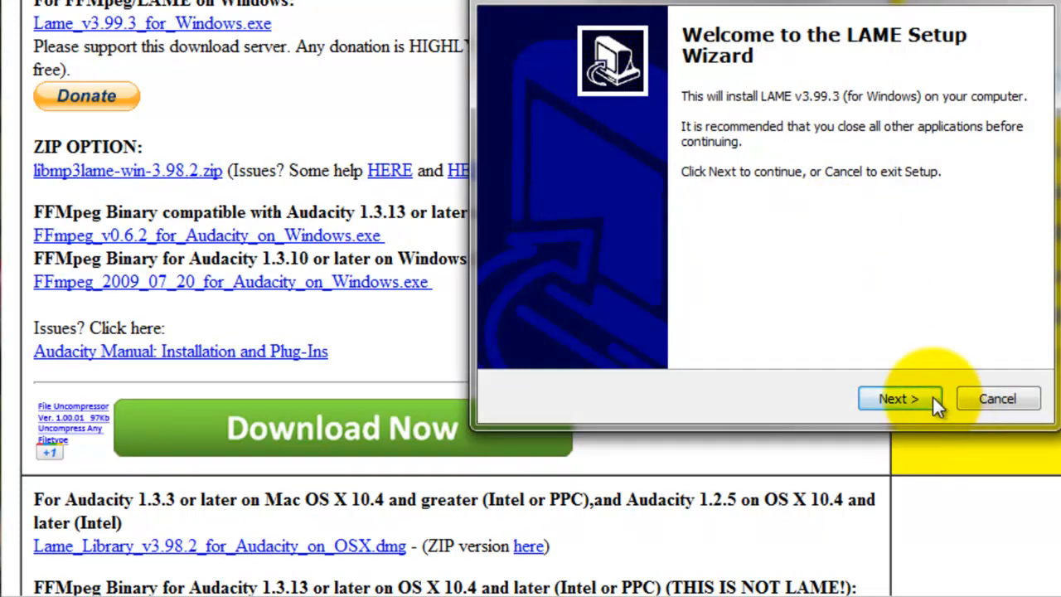
pyautogui.click(897, 398)
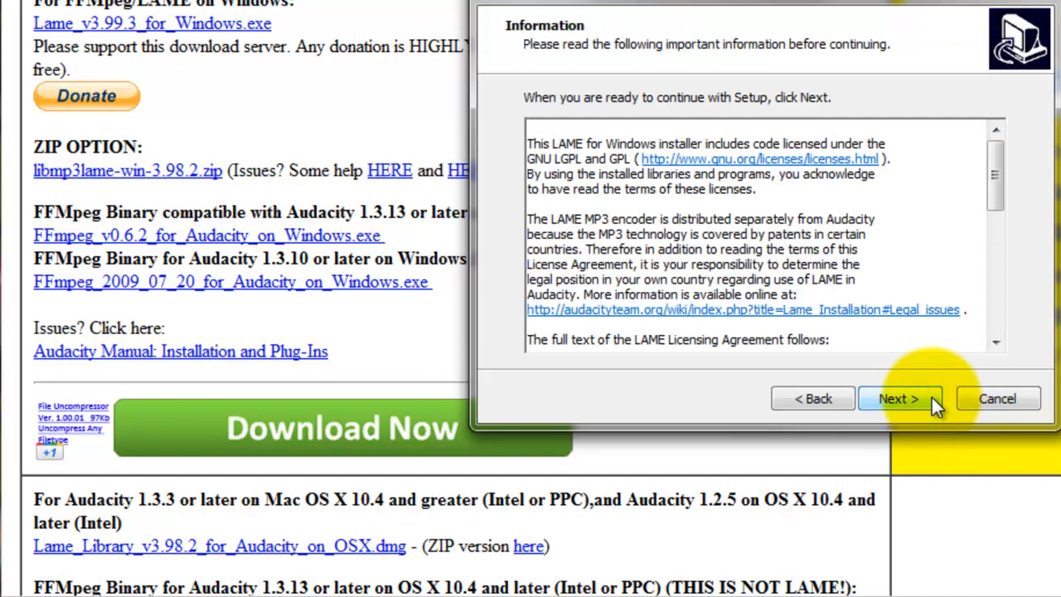
pyautogui.click(899, 398)
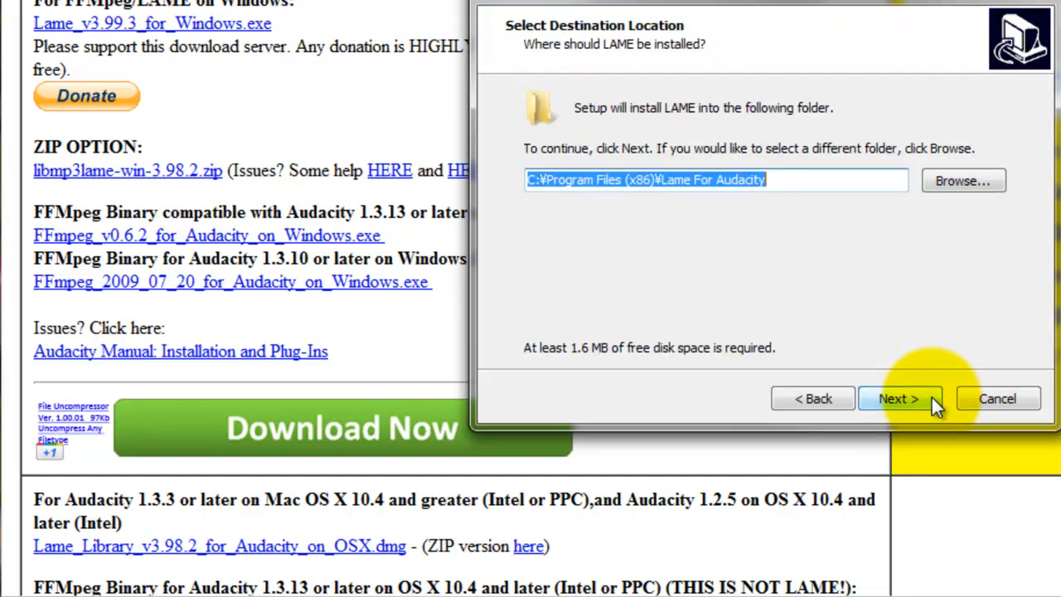
pyautogui.click(897, 398)
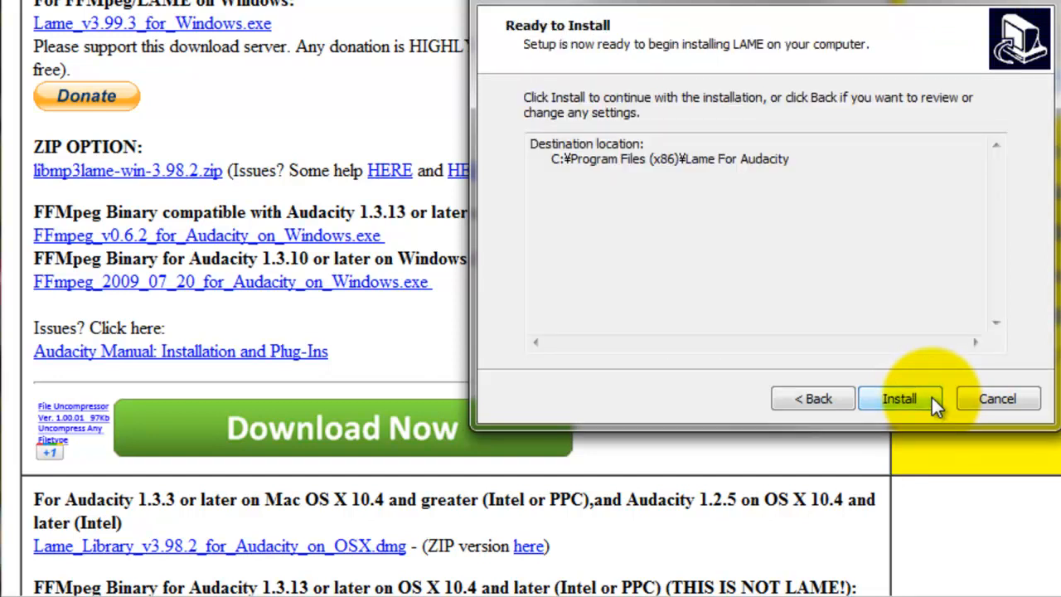
pyautogui.click(898, 398)
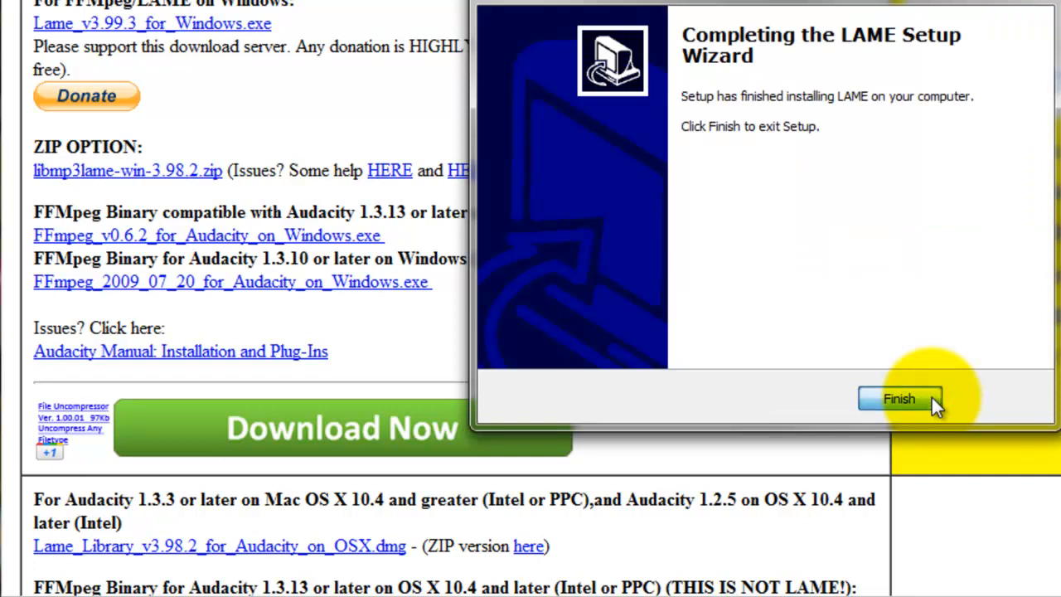
pyautogui.click(898, 398)
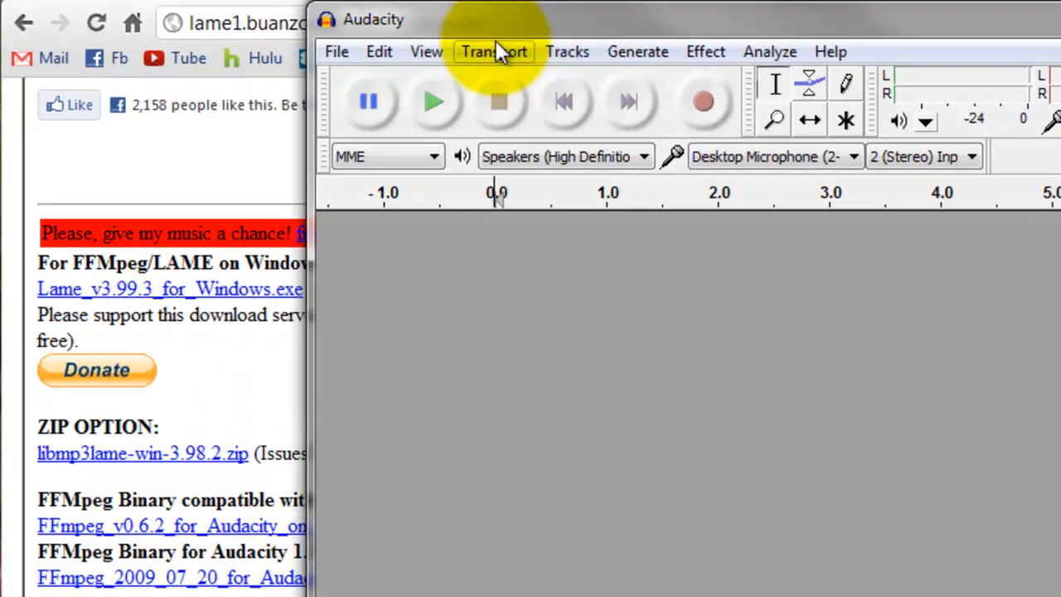
# - Open Audacity's Preferences from the Edit menu
pyautogui.click(378, 51)
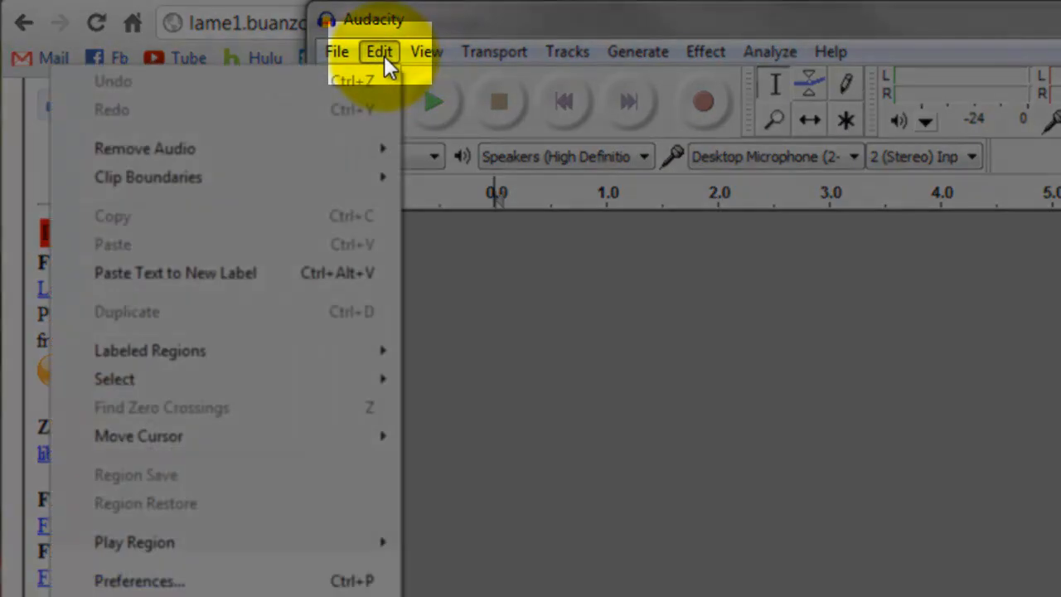
pyautogui.click(434, 101)
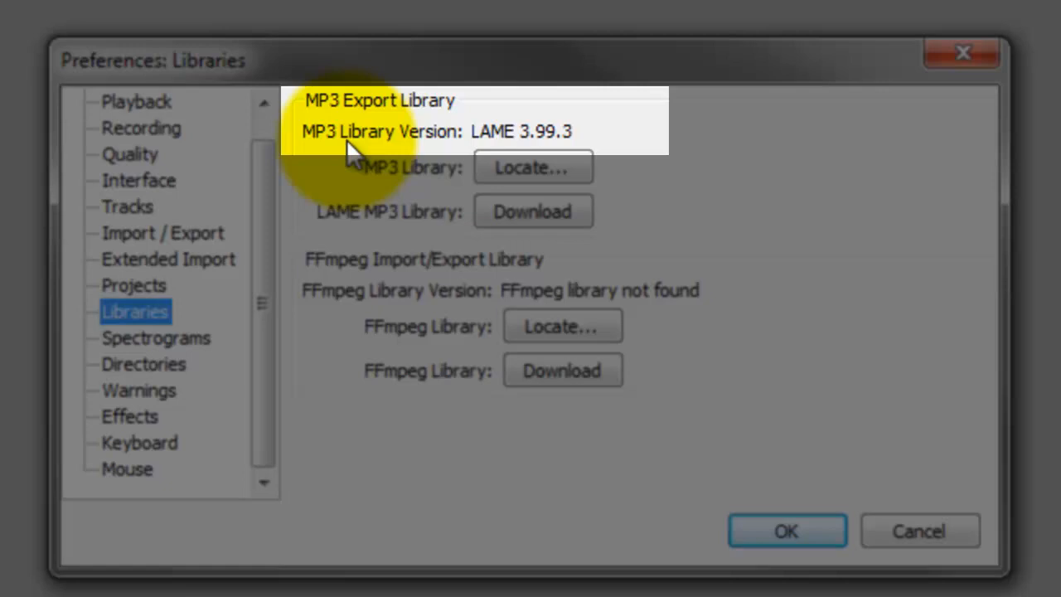
pyautogui.moveTo(494, 143)
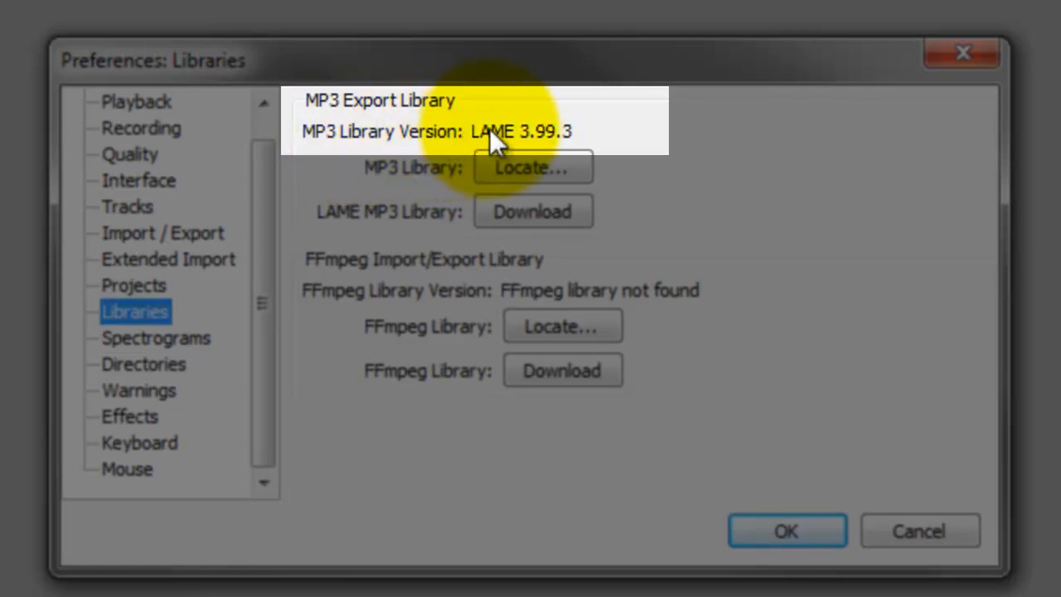
pyautogui.moveTo(219, 141)
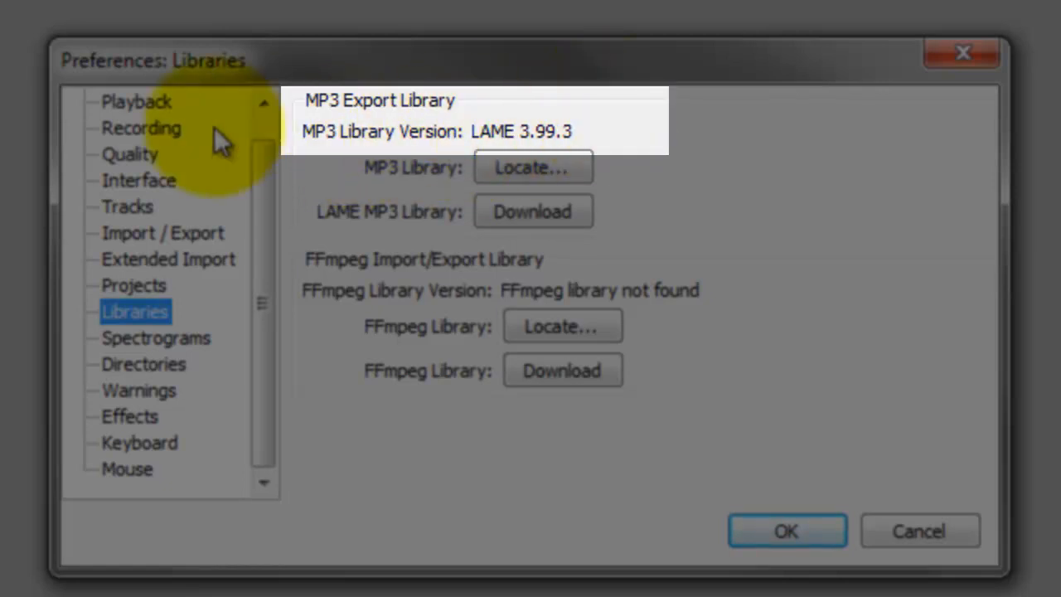
pyautogui.moveTo(564, 136)
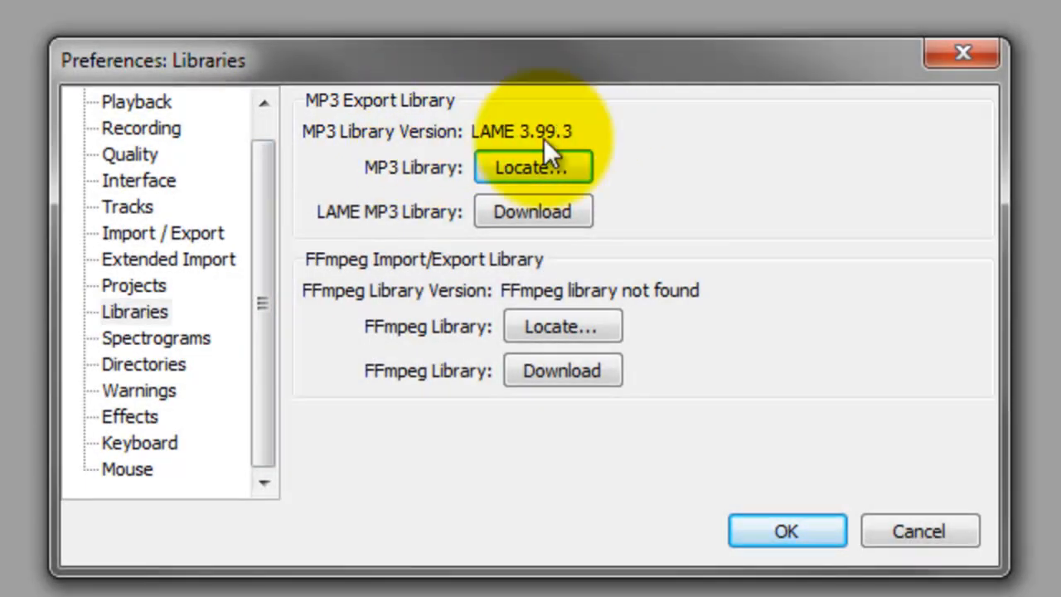
pyautogui.moveTo(454, 136)
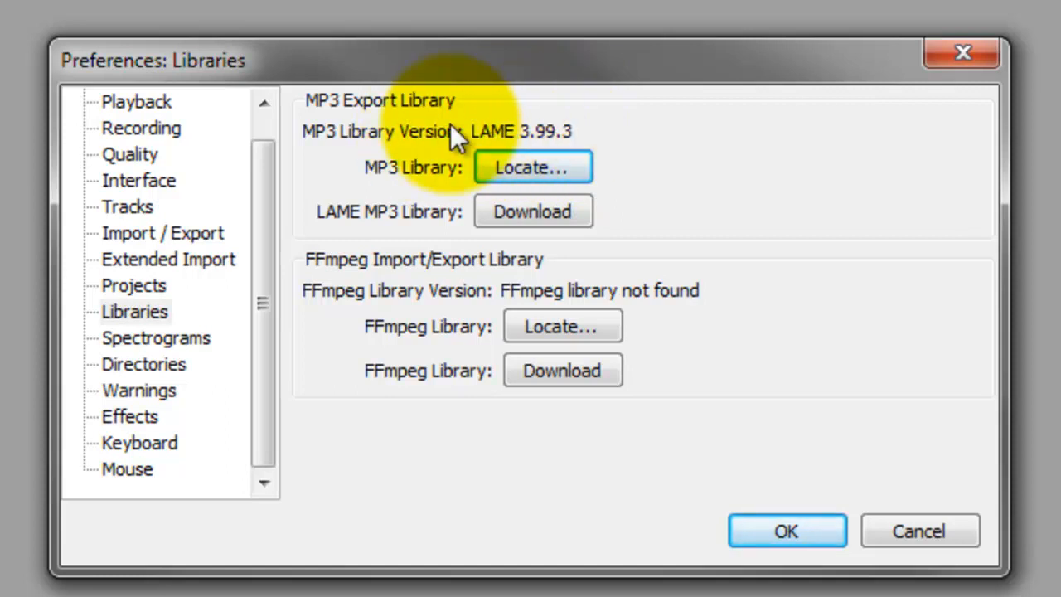
# - Bring up the Locate Lame prompt from the MP3 Library Locate button in Libraries preferences
pyautogui.click(534, 166)
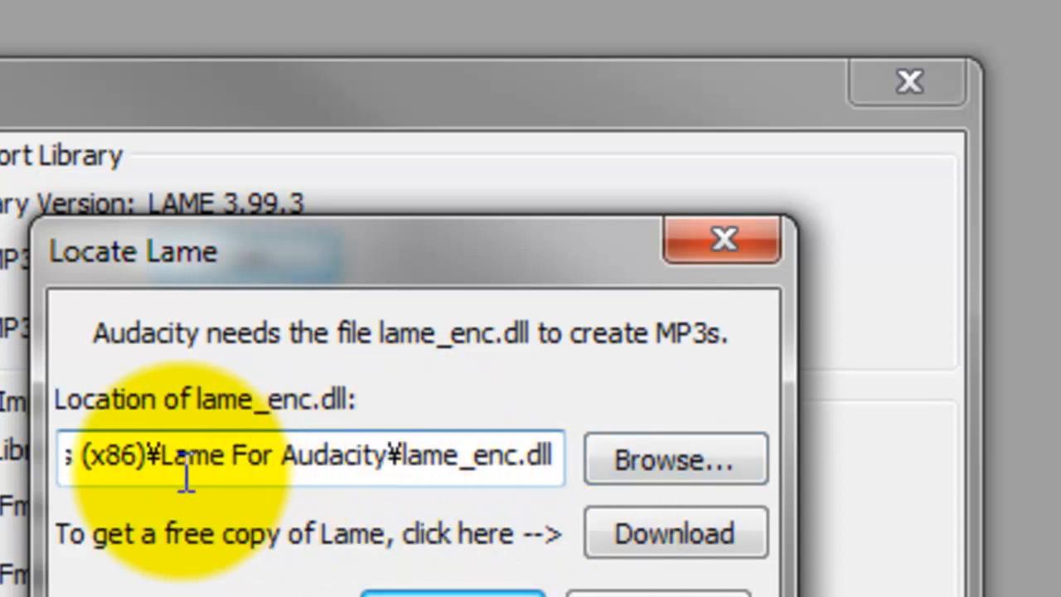
# - Inspect the stored lame_enc.dll path and browse the disk for the file
pyautogui.moveTo(166, 456); pyautogui.dragTo(323, 456)
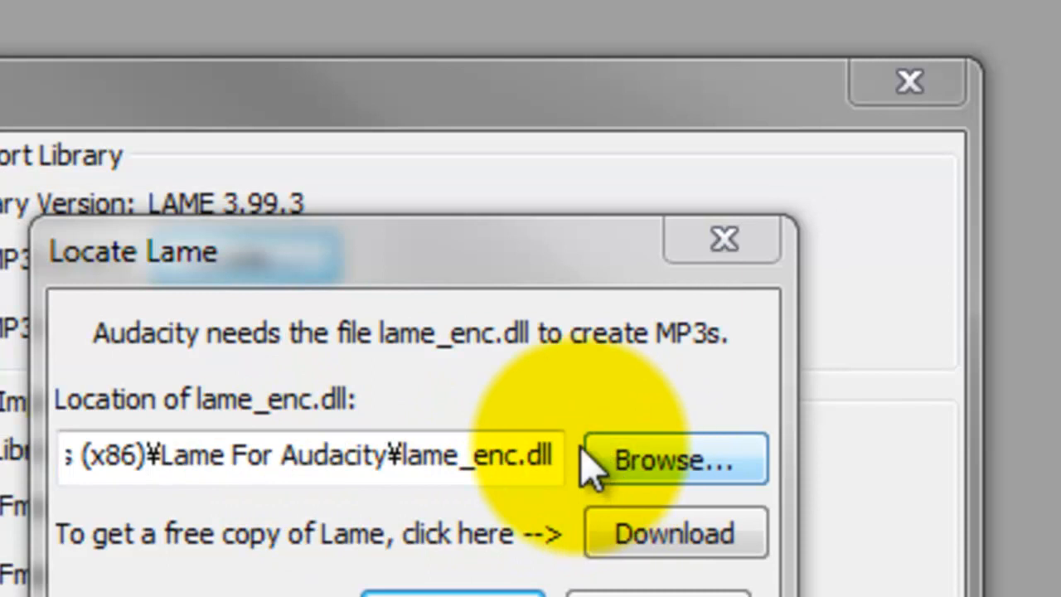
pyautogui.click(674, 457)
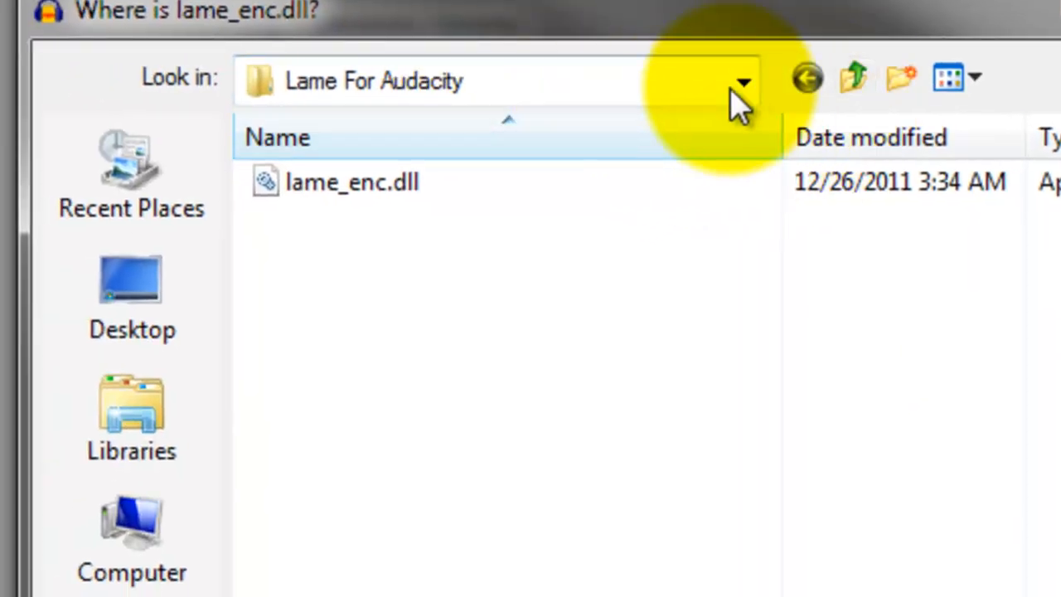
# - Navigate the file browser to Local Disk (C:) > Program Files (x86) > Lame For Audacity
pyautogui.click(743, 80)
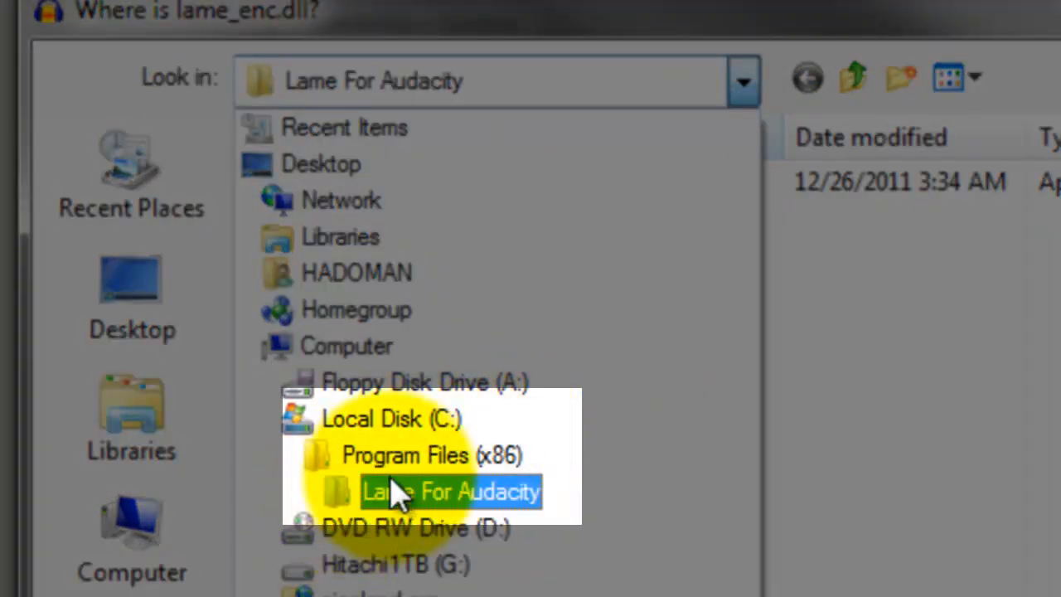
pyautogui.click(451, 491)
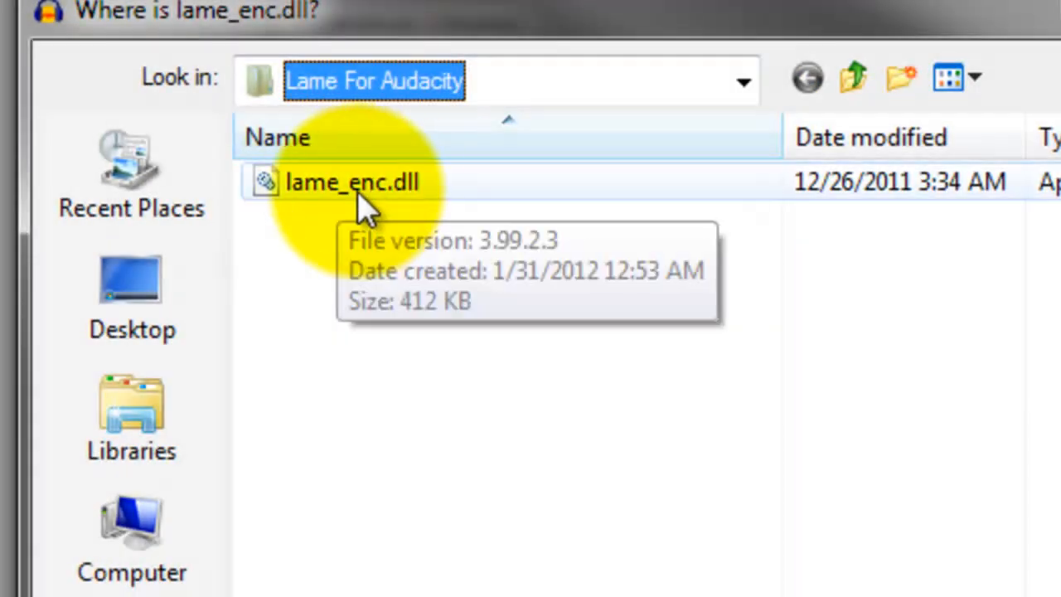